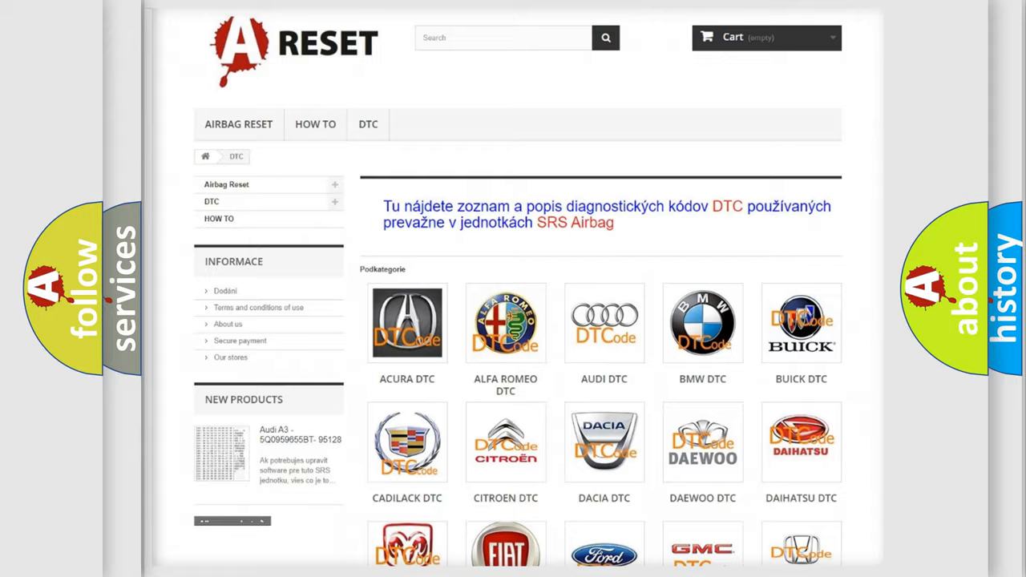
# Open the Fiat DTC page from the brand grid and browse its diagnostic code list
pyautogui.scroll(-3)
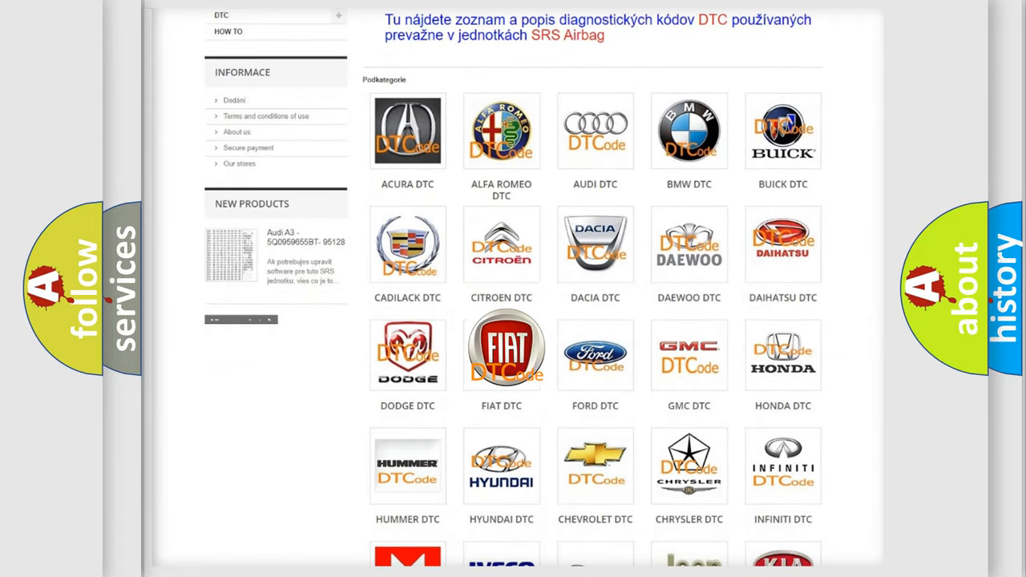
pyautogui.click(500, 349)
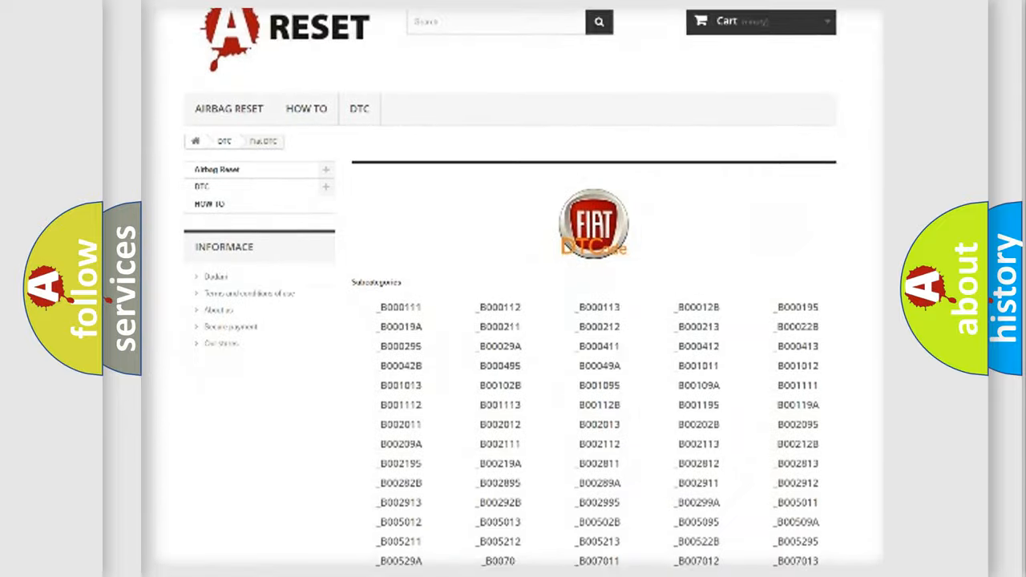
pyautogui.scroll(-3)
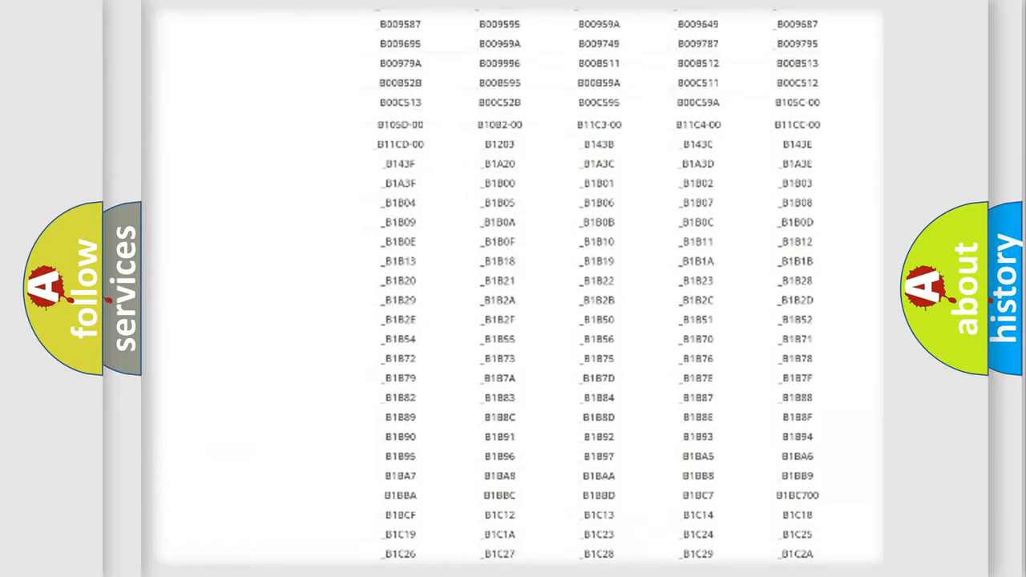
pyautogui.scroll(3)
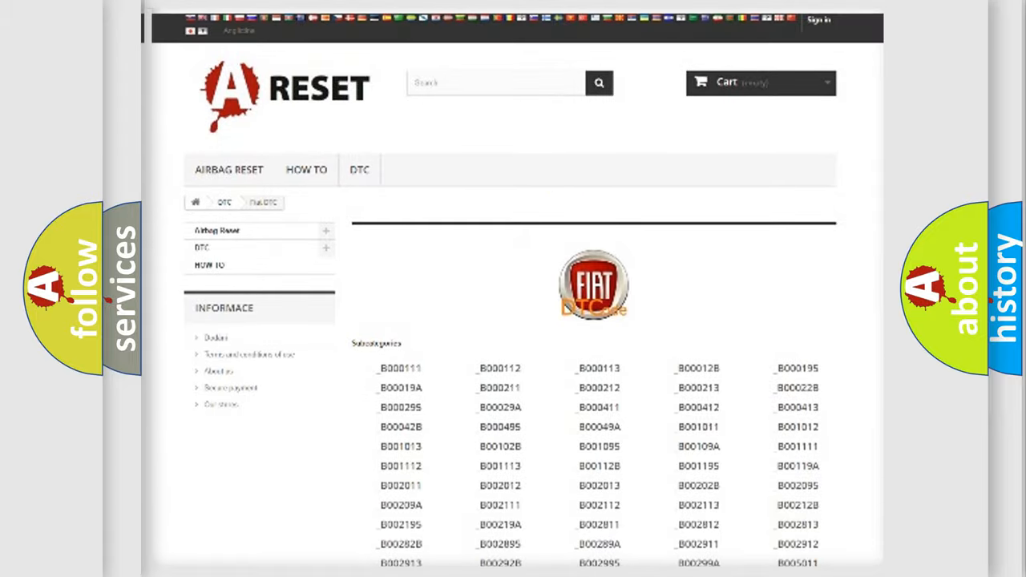